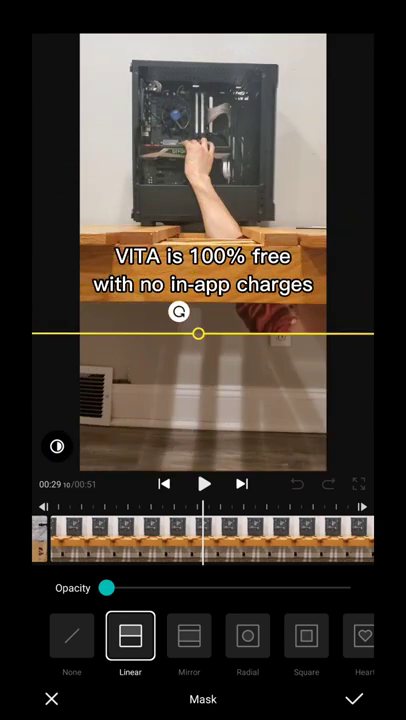
# Drag the linear mask line upward so the split sits just above the caption text.
pyautogui.moveTo(200, 334); pyautogui.dragTo(200, 232)
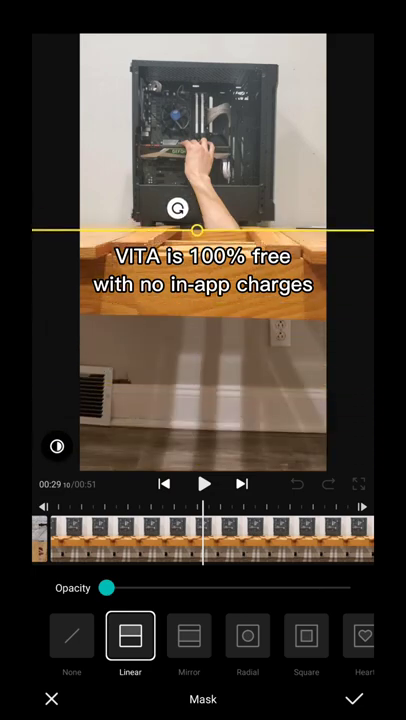